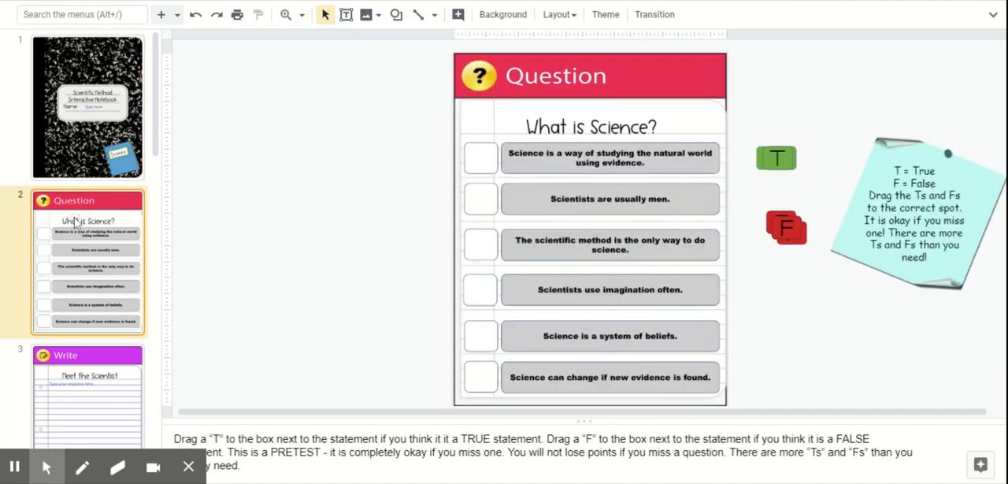
pyautogui.moveTo(813, 229)
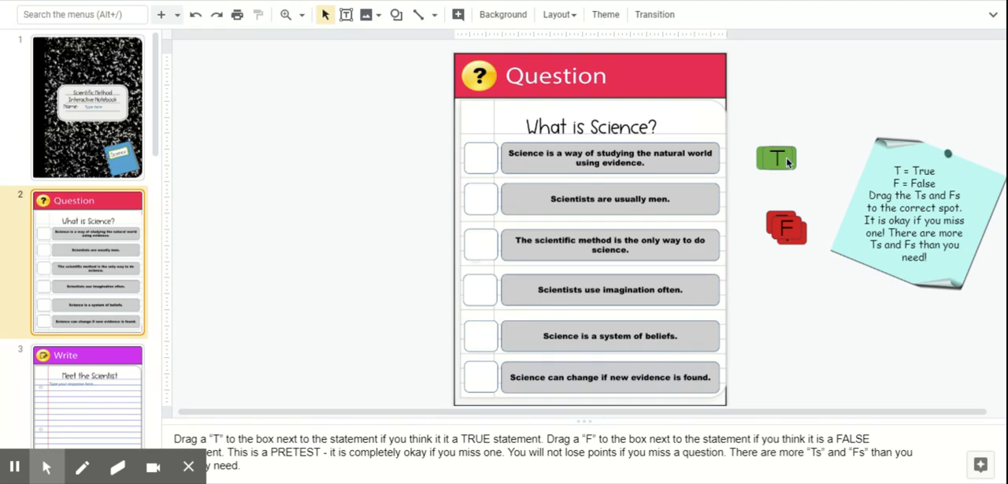
# Step: Move to slide 4, the 'Search' task about finding a relatable scientist
pyautogui.scroll(-3)
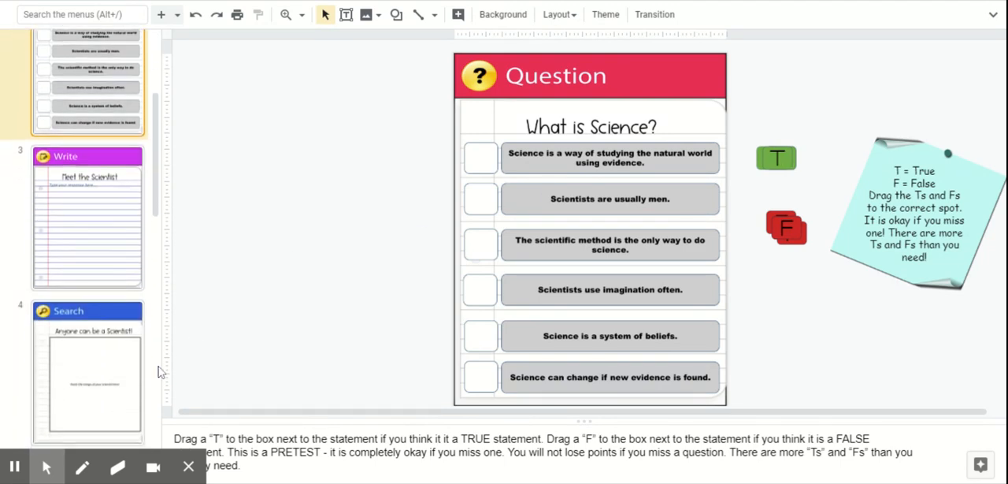
pyautogui.scroll(-3)
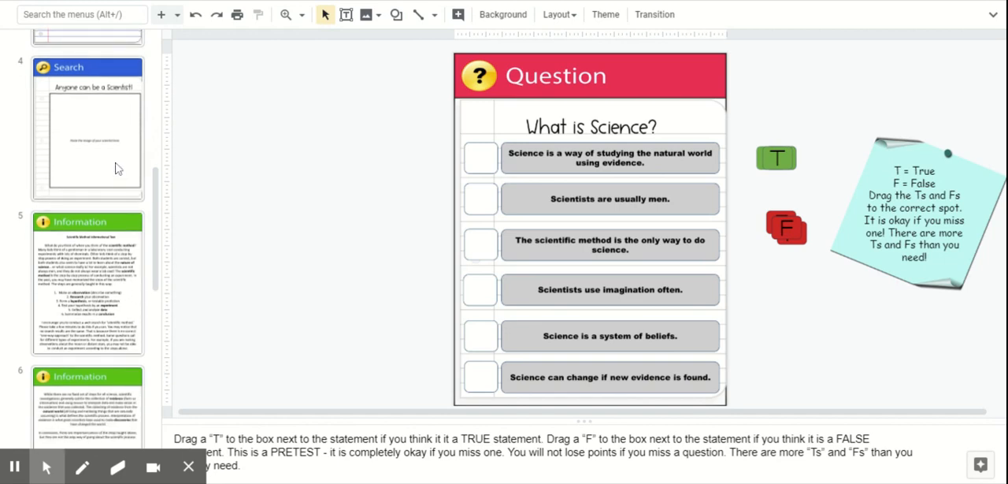
pyautogui.click(87, 130)
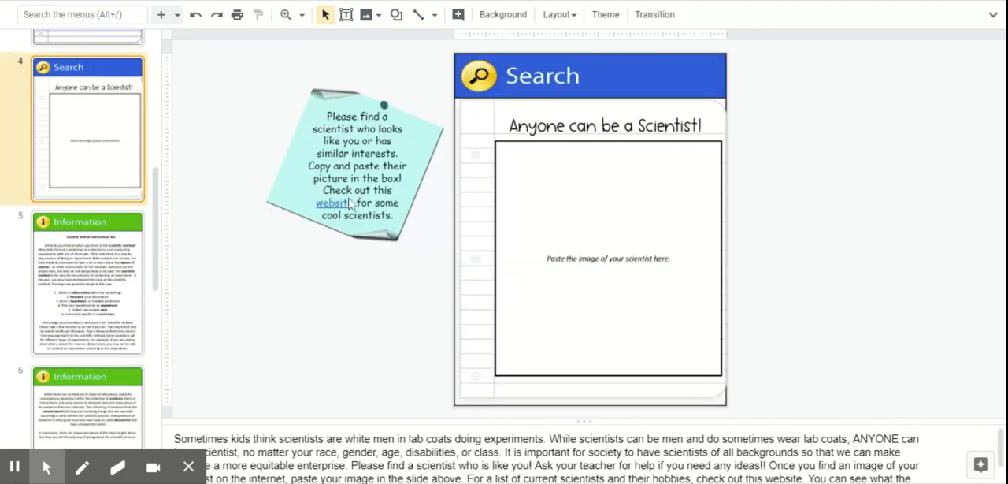
pyautogui.moveTo(328, 205)
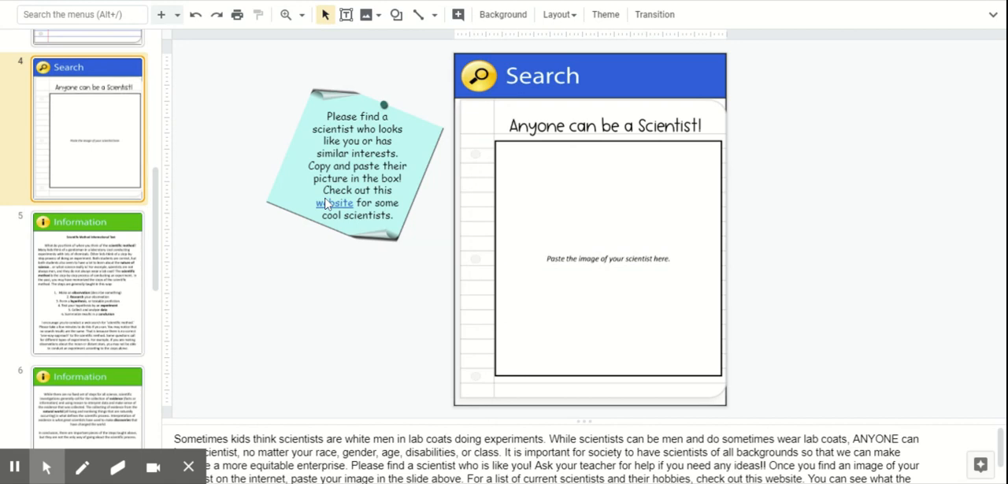
pyautogui.moveTo(324, 205)
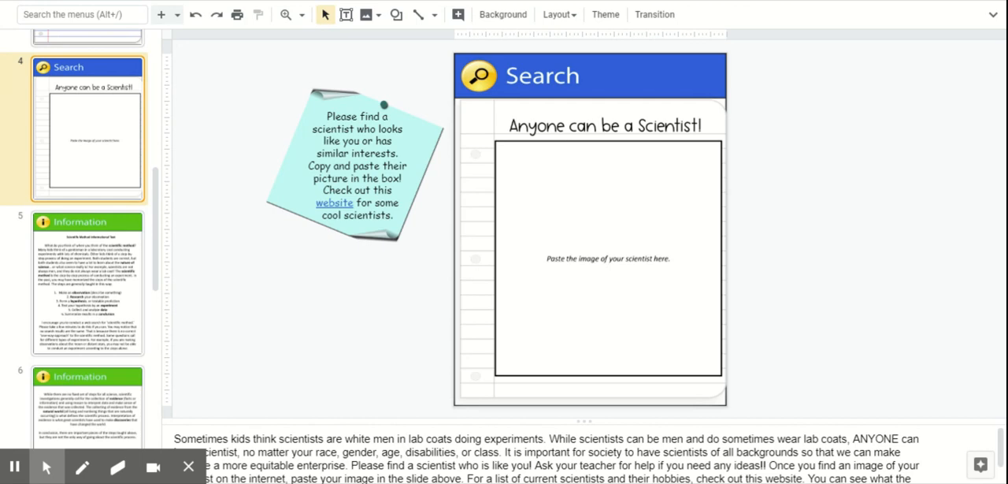
pyautogui.moveTo(405, 230)
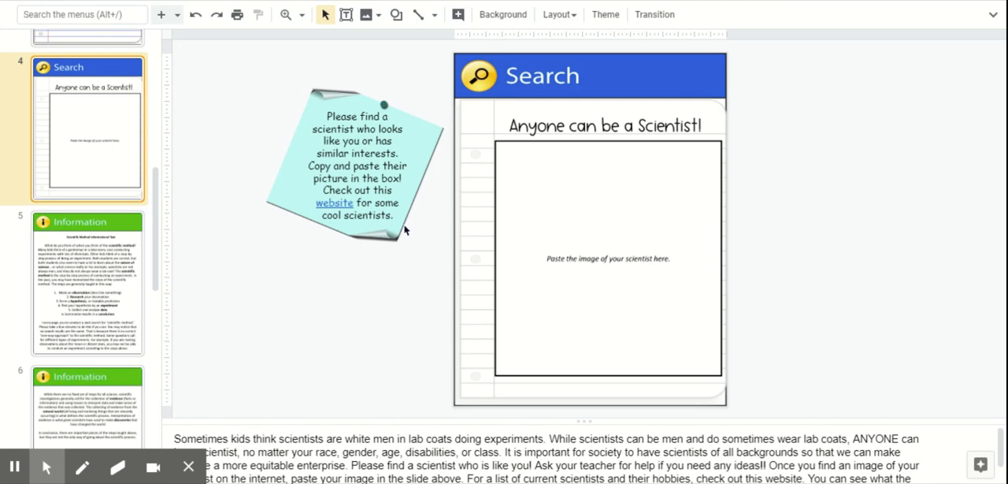
pyautogui.moveTo(615, 38)
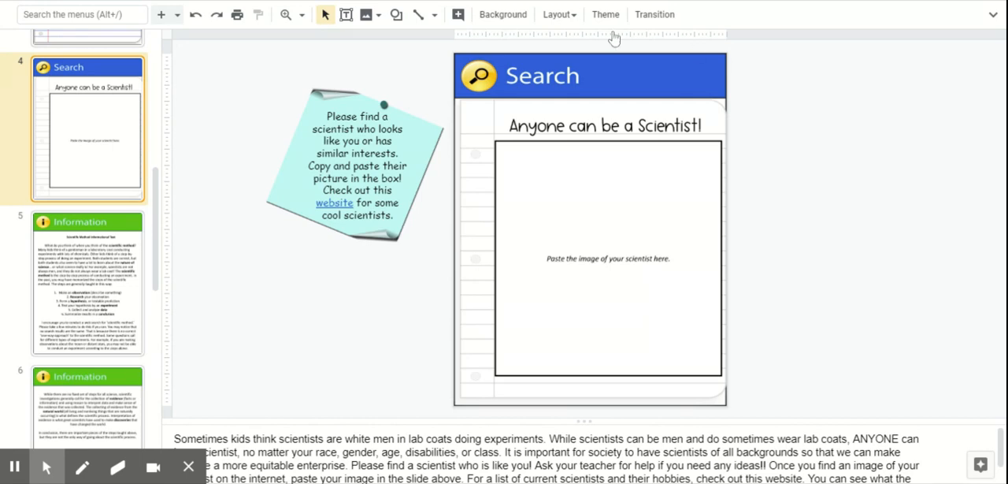
pyautogui.moveTo(526, 101)
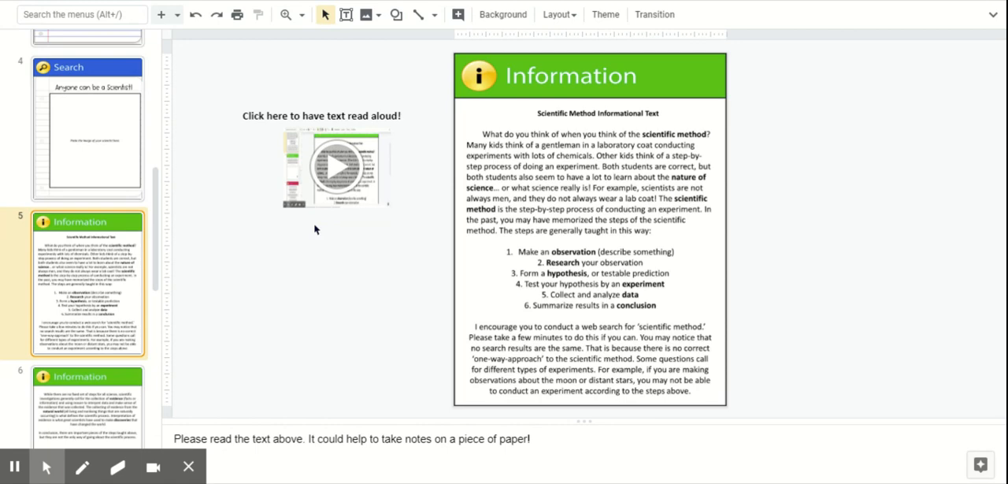
pyautogui.moveTo(578, 5)
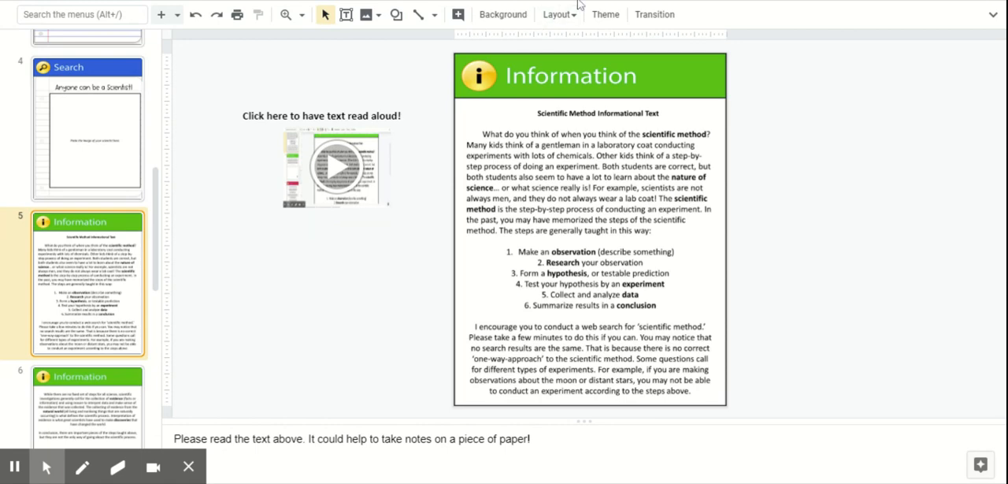